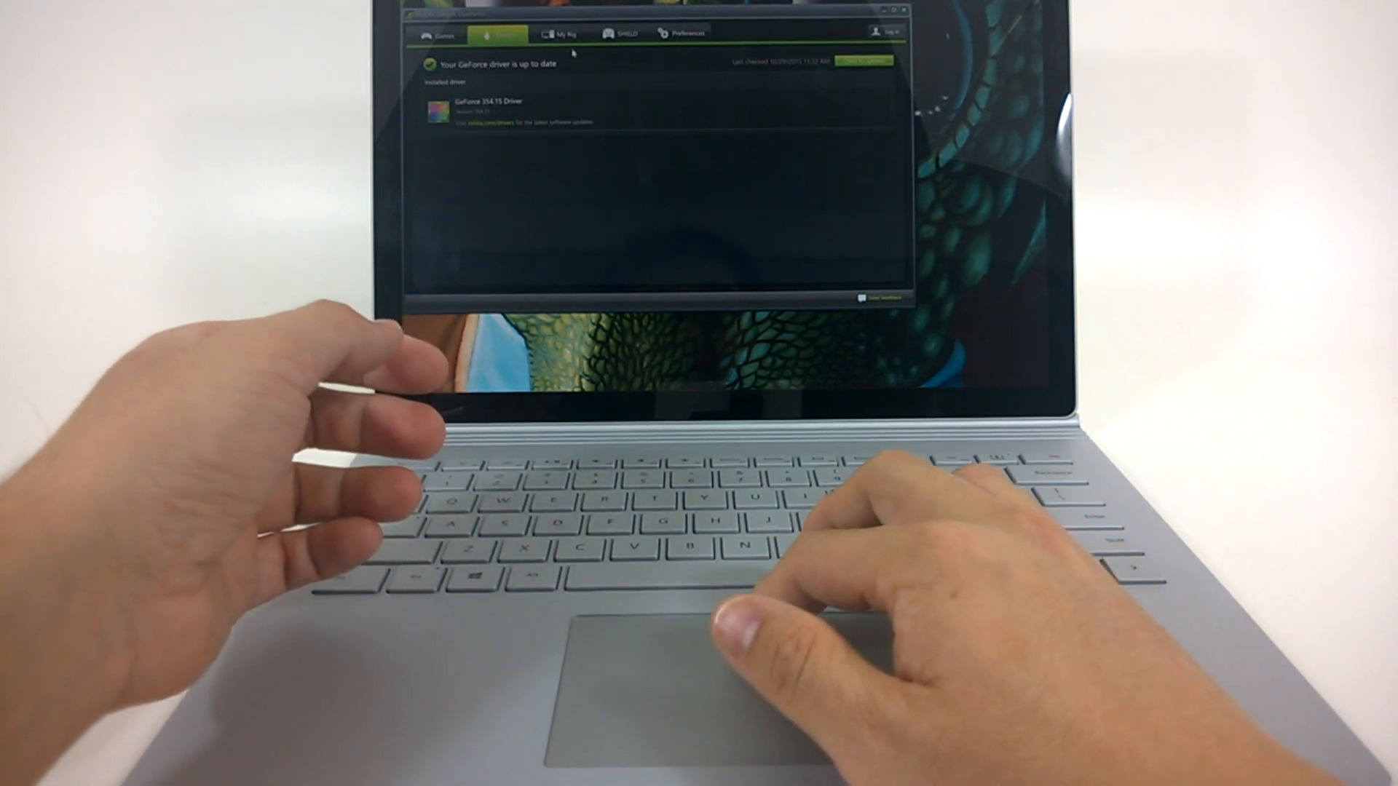
# Switch to My Rig to show the GPU, CPU, memory, resolution and driver version.
pyautogui.click(556, 32)
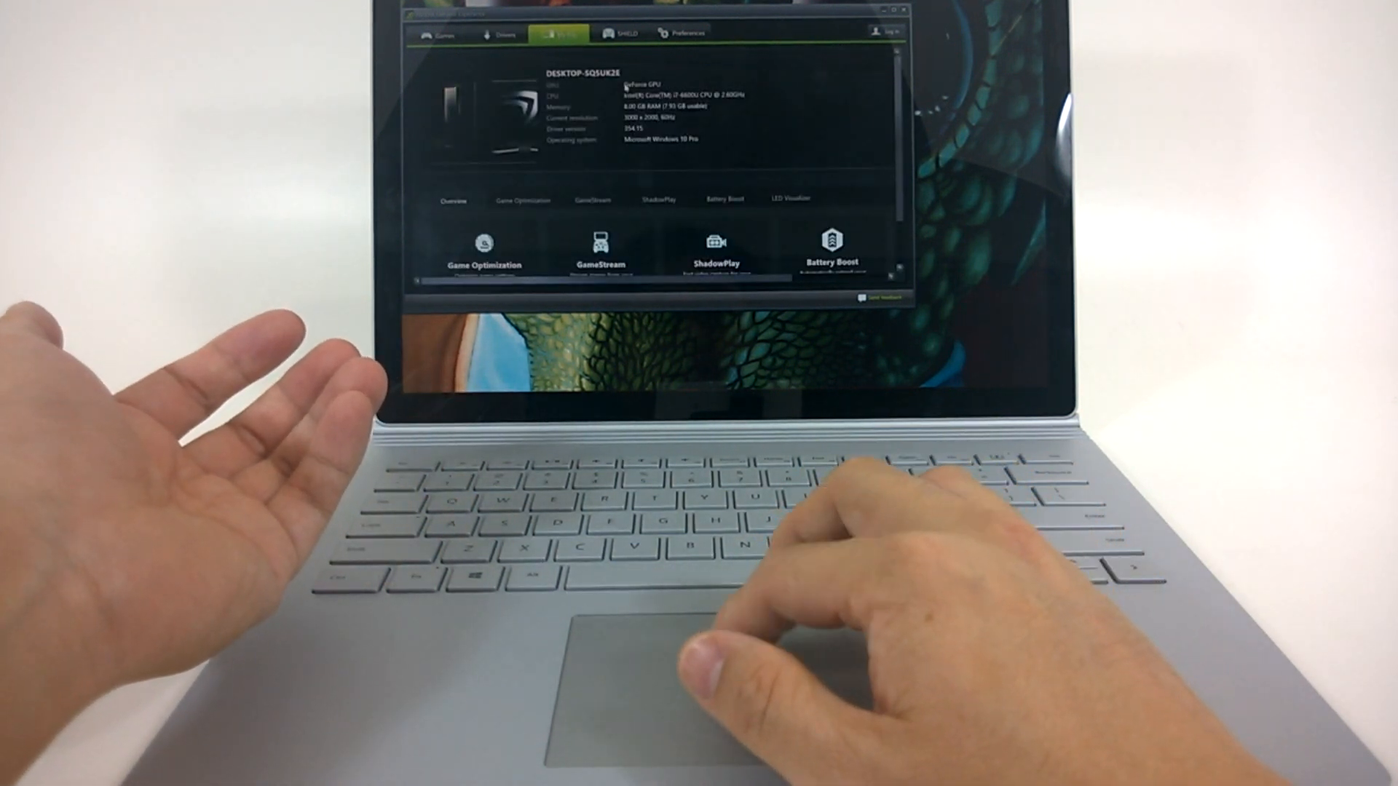